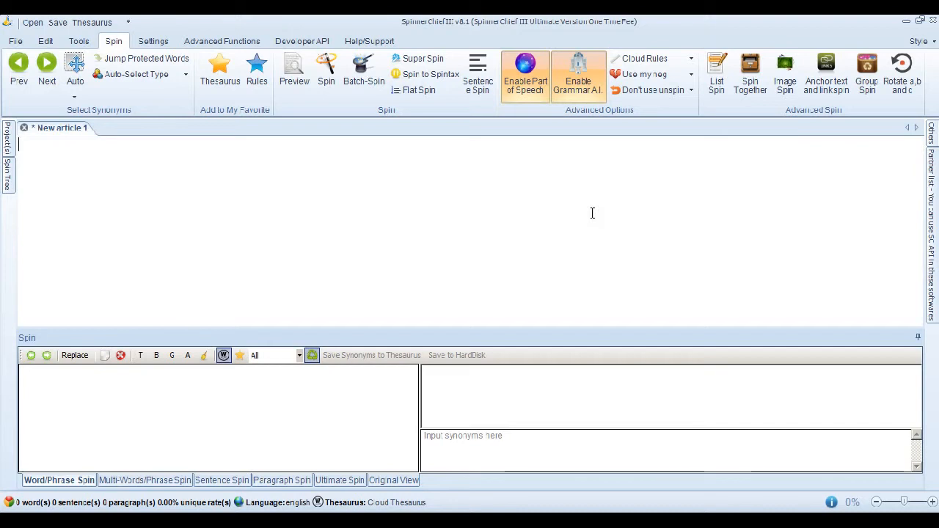
# - Enter the paragraph 'The boy ate the apple, the boys ate the oranges quickly, they were juicy and sweet...' into New article 1
pyautogui.write('The boy ate the apple, the boys ate the oranges quickly, they were juicy and sweet. The boys and girls are going to the restaurant tomorrow, they will eat fish. The girls love the boys.')
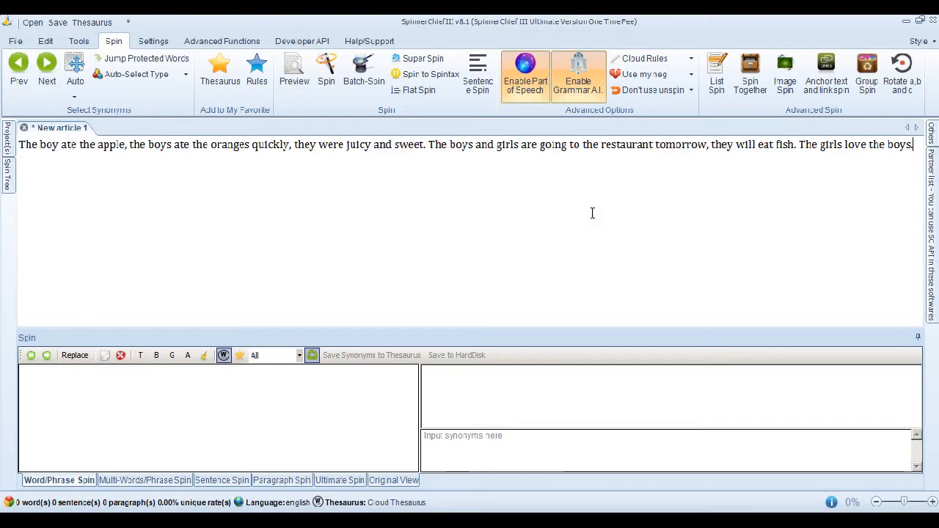
pyautogui.click(422, 59)
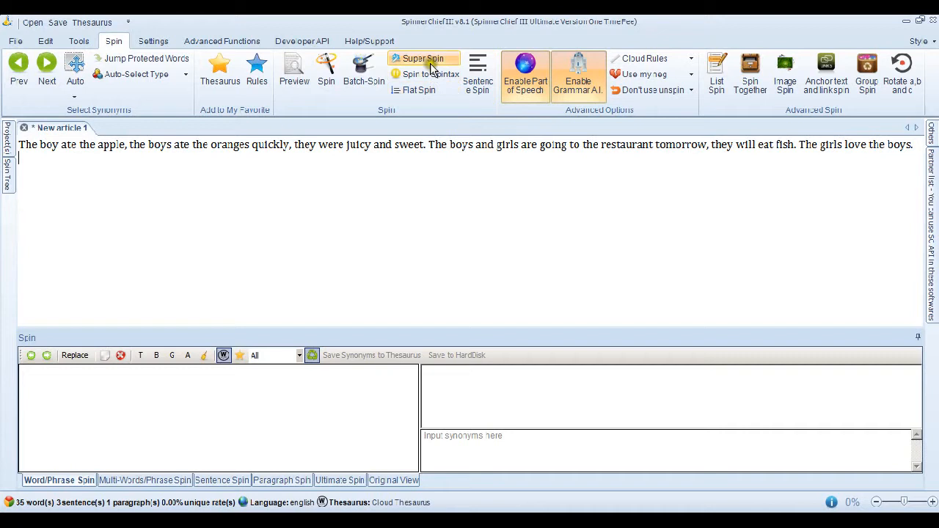
# - Bring up Super Spin with 'Spin to readable and unique' and 'Enable sentence spin' checked
pyautogui.click(423, 59)
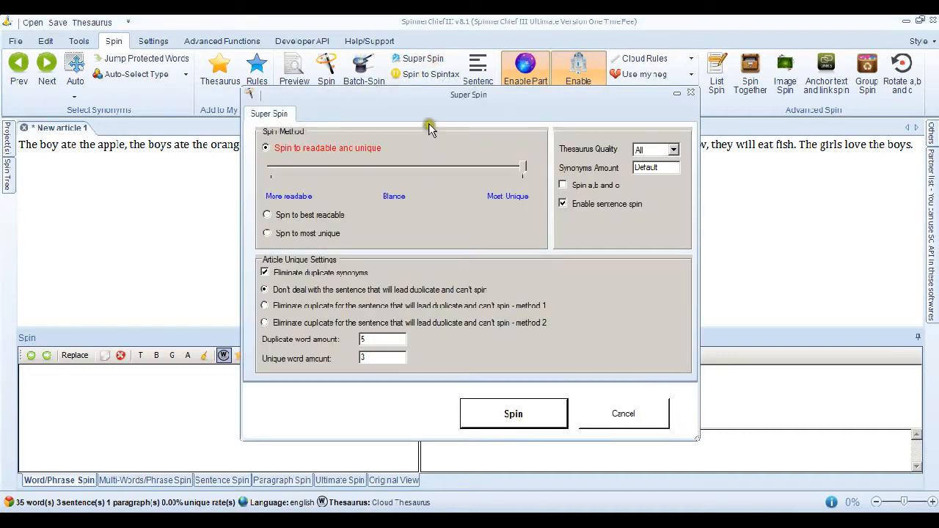
pyautogui.moveTo(677, 247)
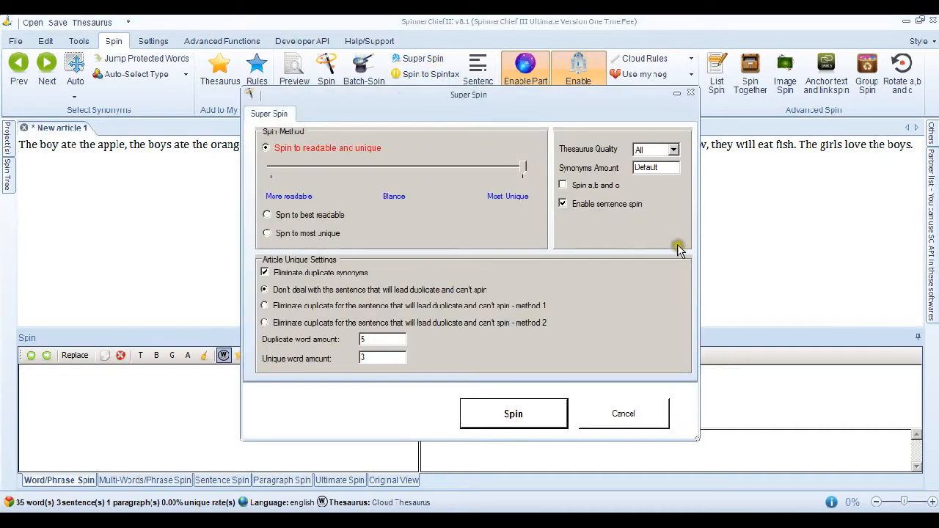
pyautogui.moveTo(653, 223)
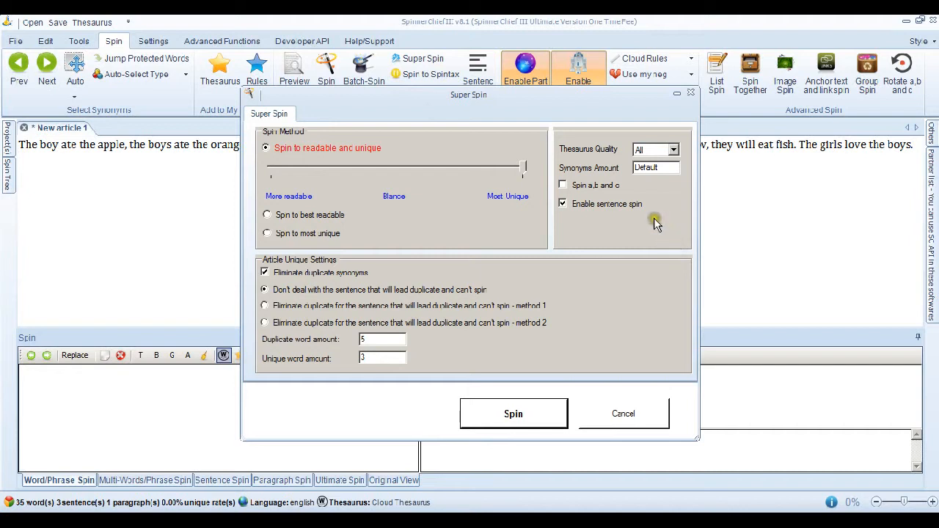
pyautogui.moveTo(663, 258)
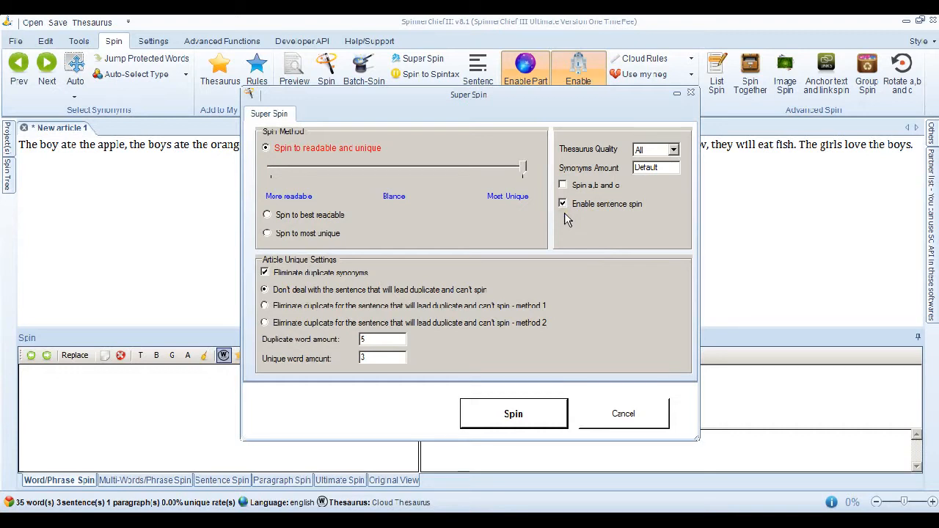
pyautogui.moveTo(552, 379)
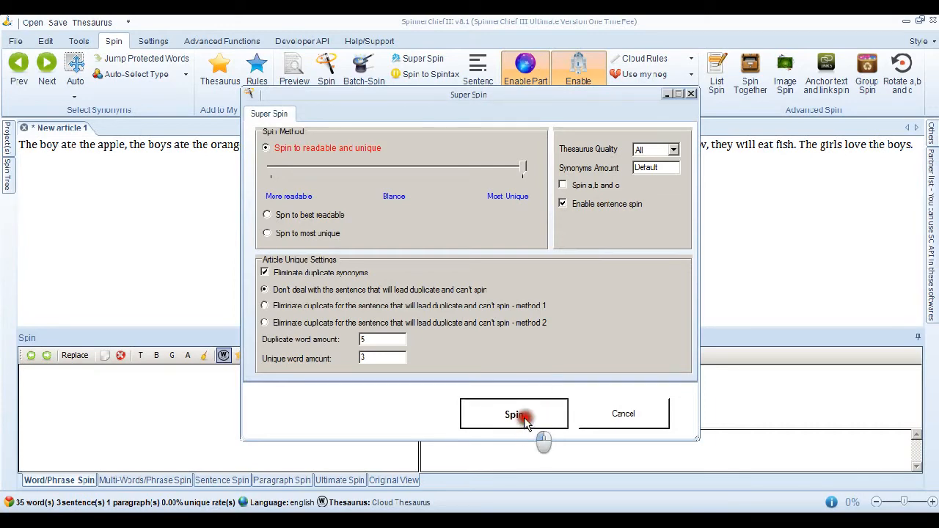
# - Run the super spin so the paragraph becomes spintax with word and sentence alternatives
pyautogui.click(513, 414)
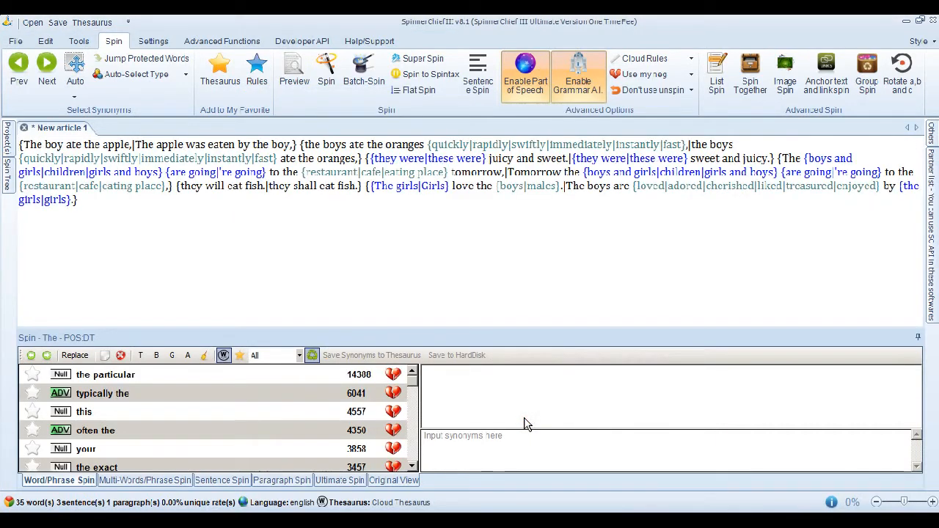
pyautogui.moveTo(462, 244)
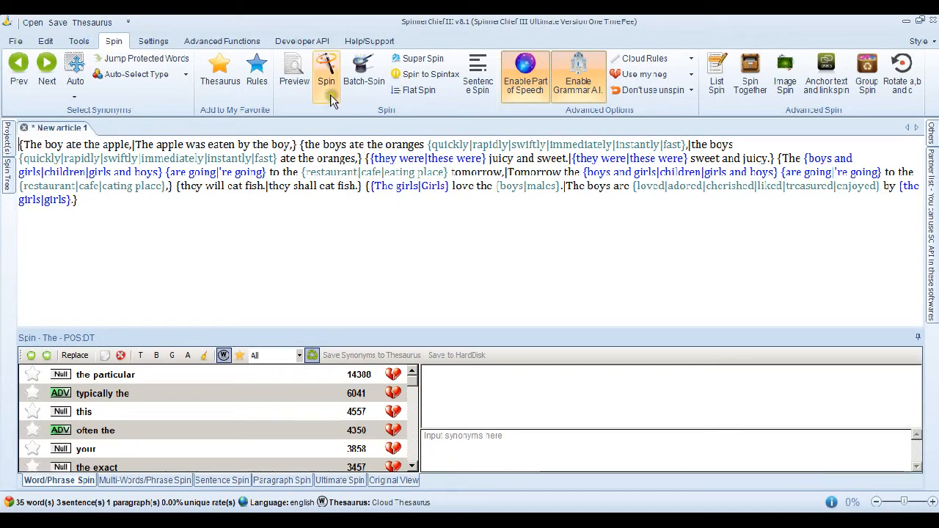
# - Generate 10 spun articles from the spintax via Generate article
pyautogui.click(326, 70)
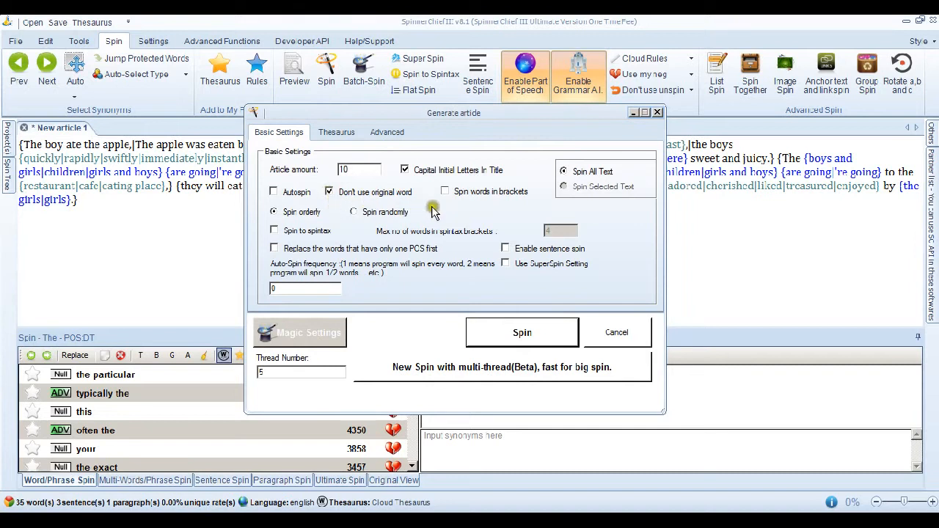
pyautogui.moveTo(449, 217)
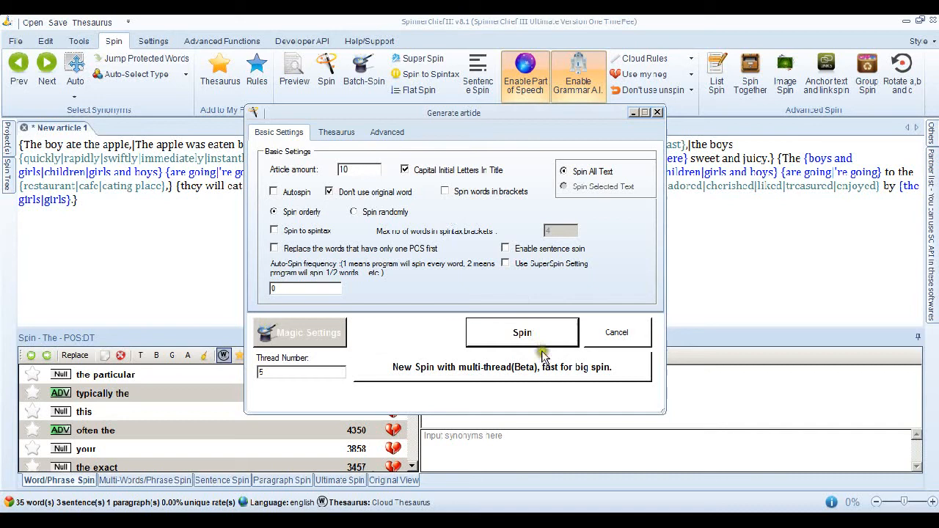
pyautogui.click(522, 332)
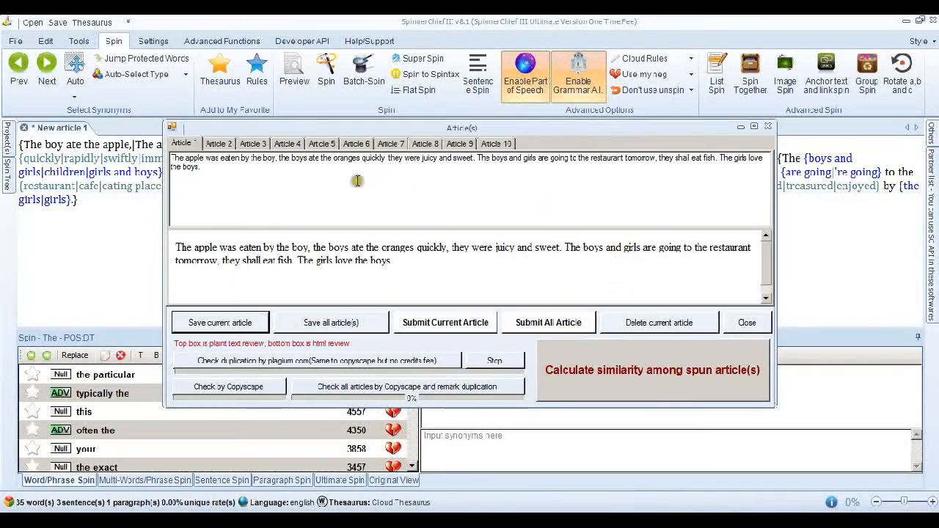
pyautogui.moveTo(299, 233)
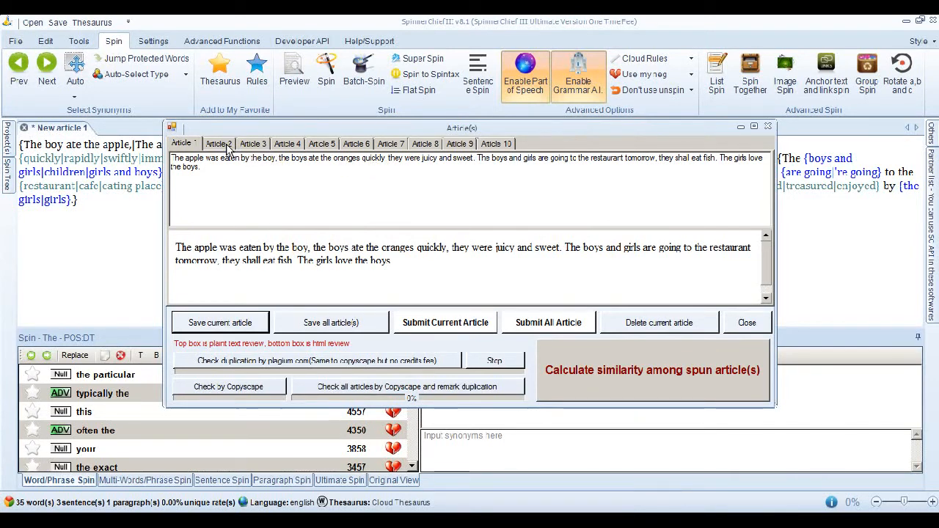
# - Review Articles 2, 4/8, 9 and 3 to confirm each is uniquely worded and readable
pyautogui.click(217, 144)
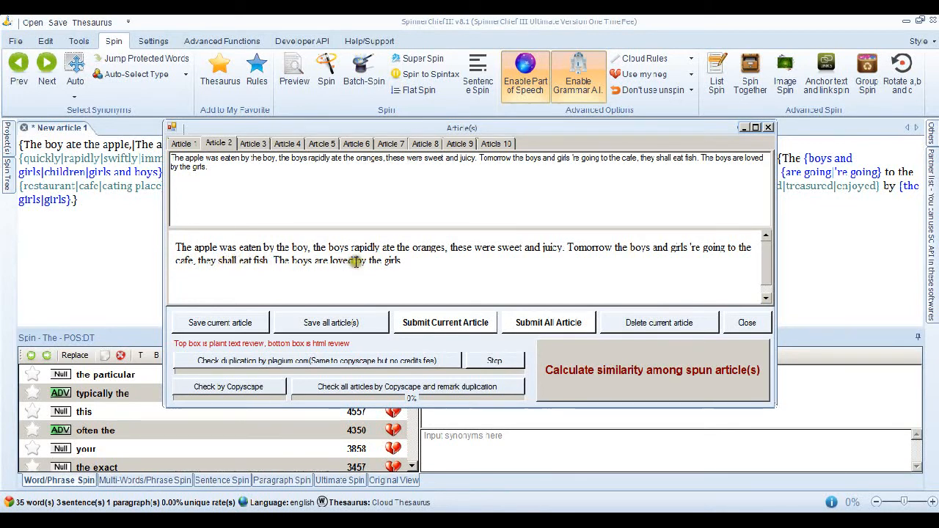
pyautogui.moveTo(558, 264)
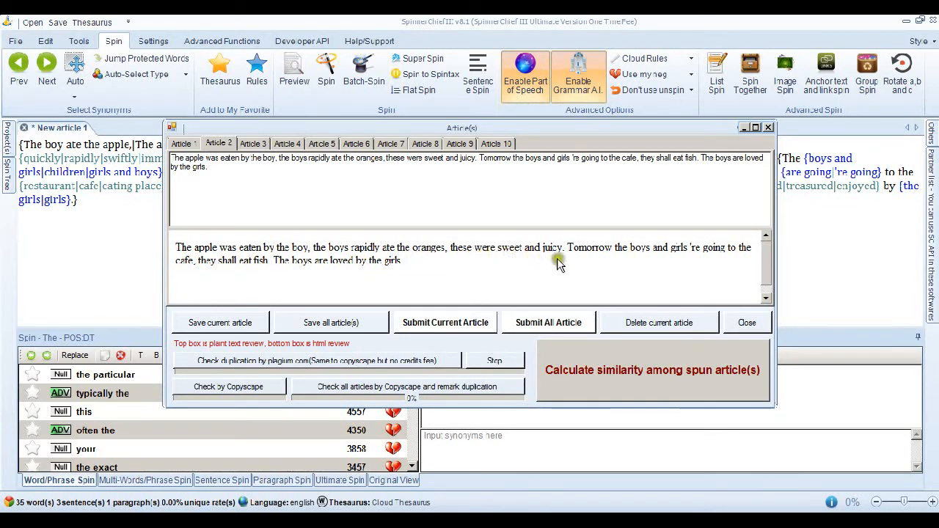
pyautogui.moveTo(231, 272)
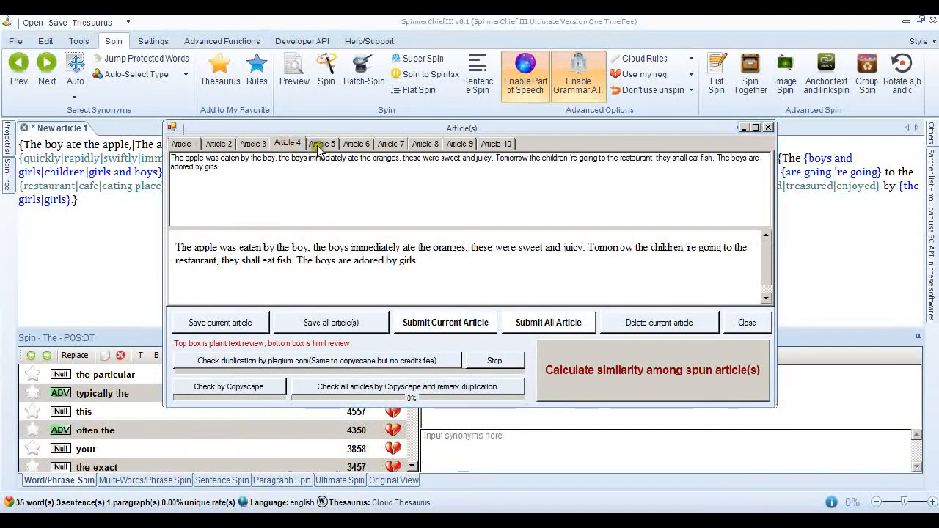
pyautogui.click(390, 144)
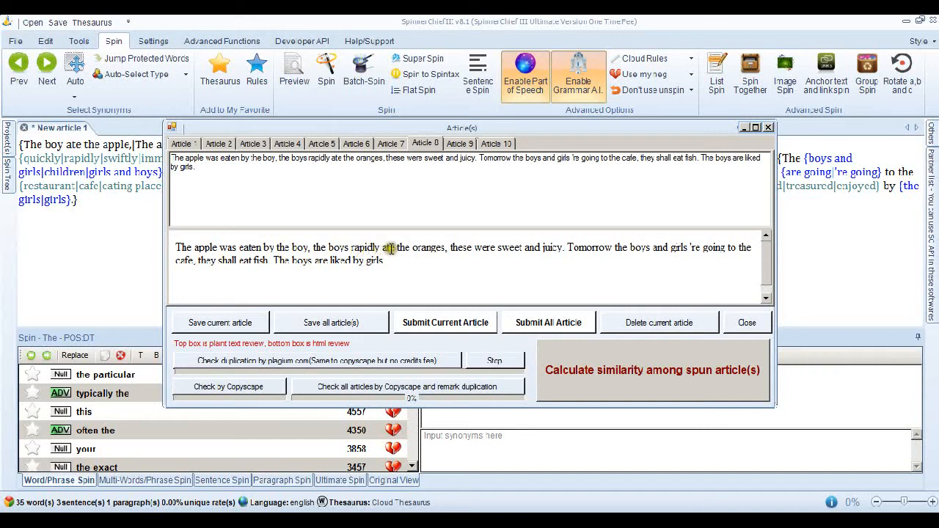
pyautogui.moveTo(547, 244)
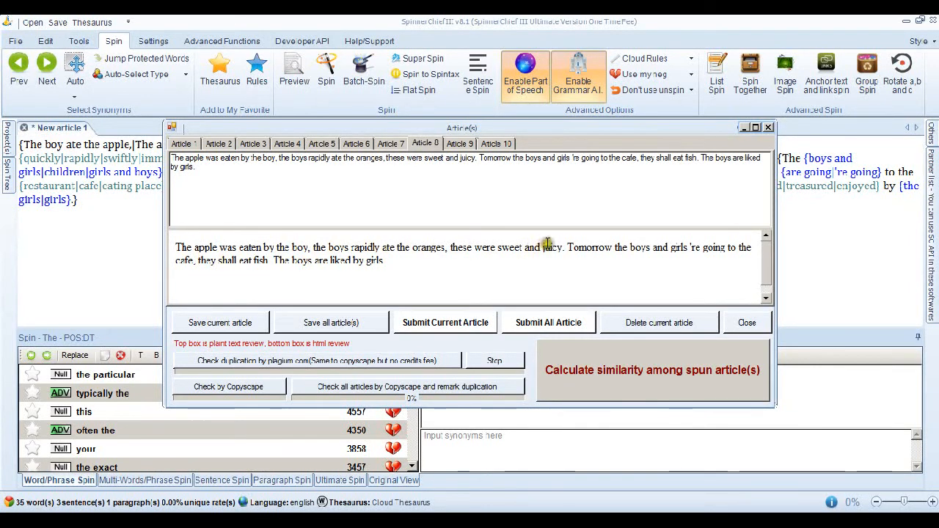
pyautogui.moveTo(261, 263)
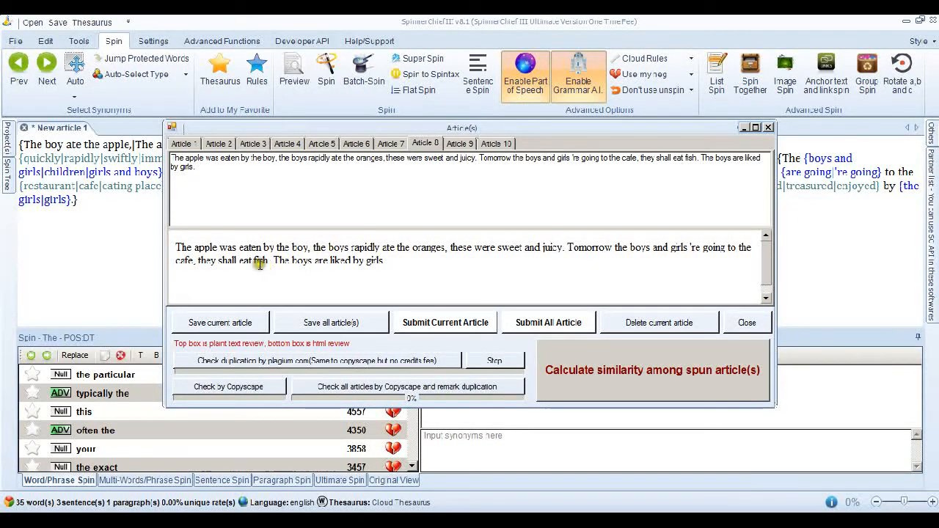
pyautogui.moveTo(440, 242)
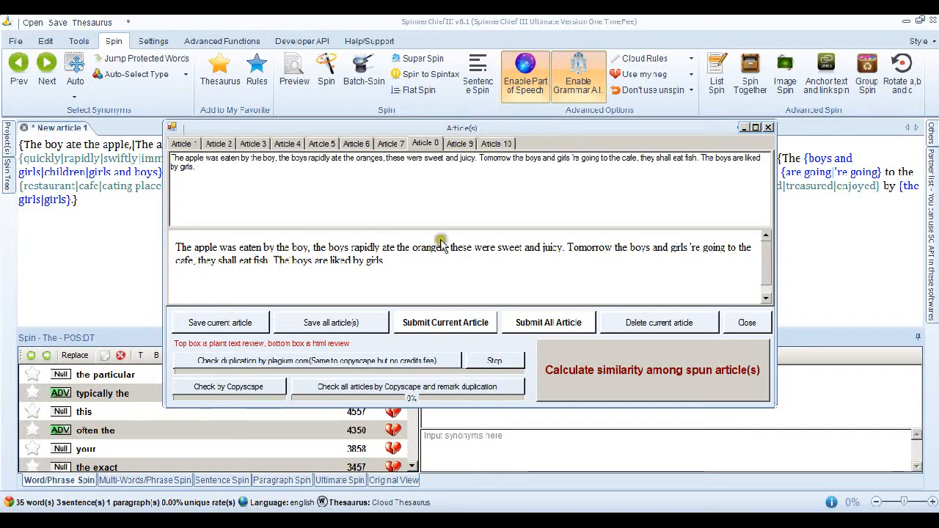
pyautogui.click(457, 144)
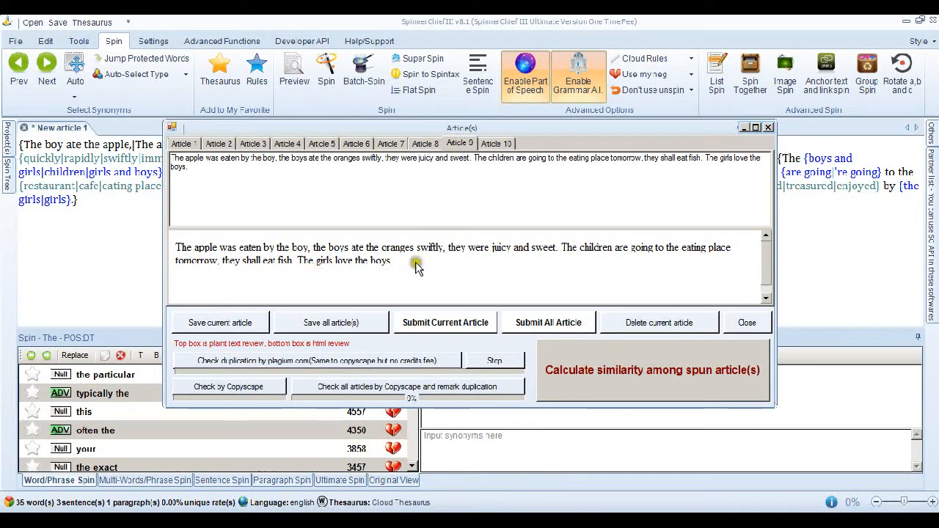
pyautogui.click(253, 144)
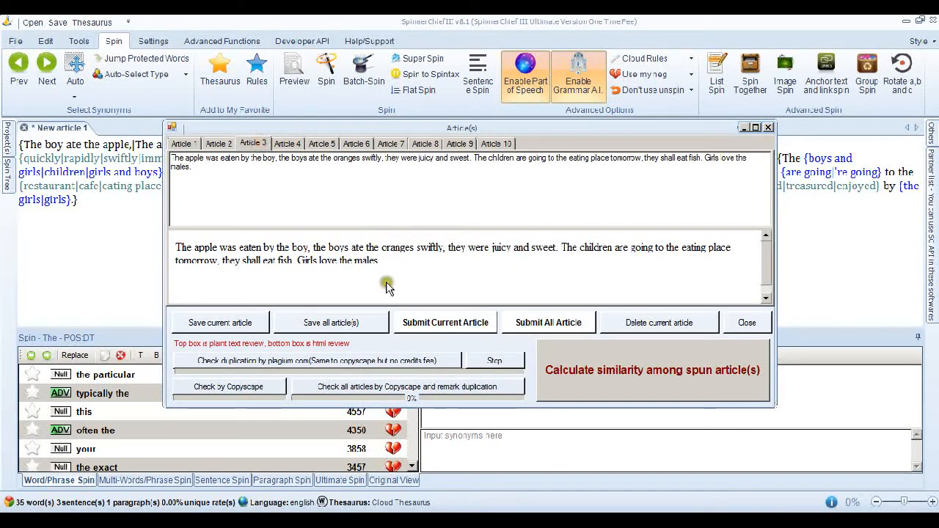
pyautogui.moveTo(390, 284)
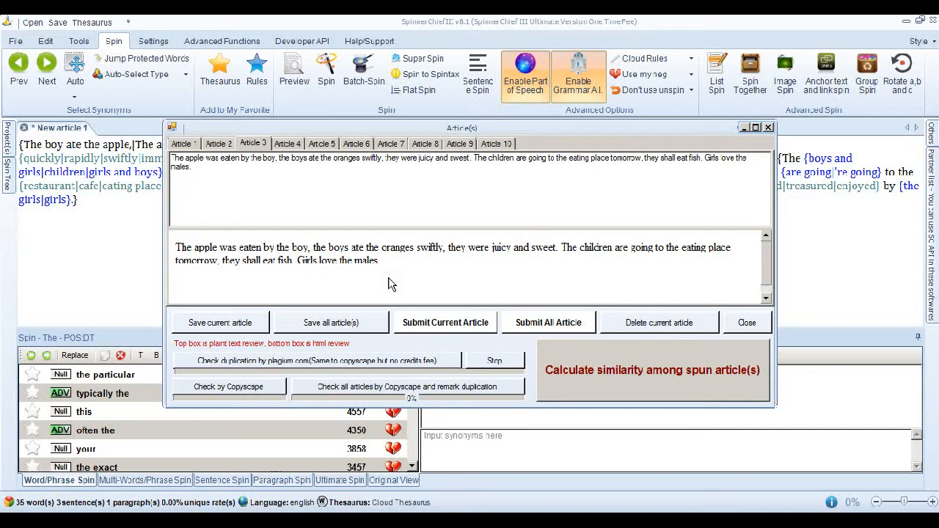
pyautogui.moveTo(387, 282)
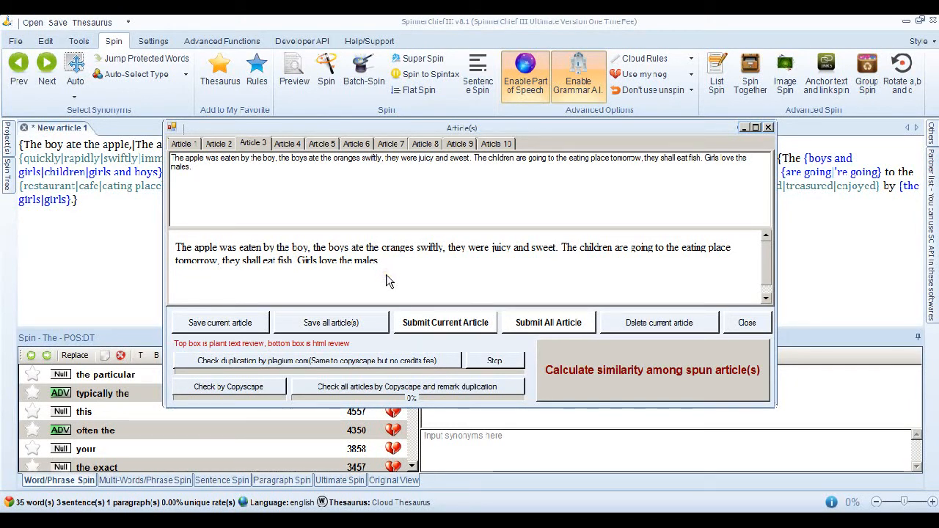
pyautogui.moveTo(390, 277)
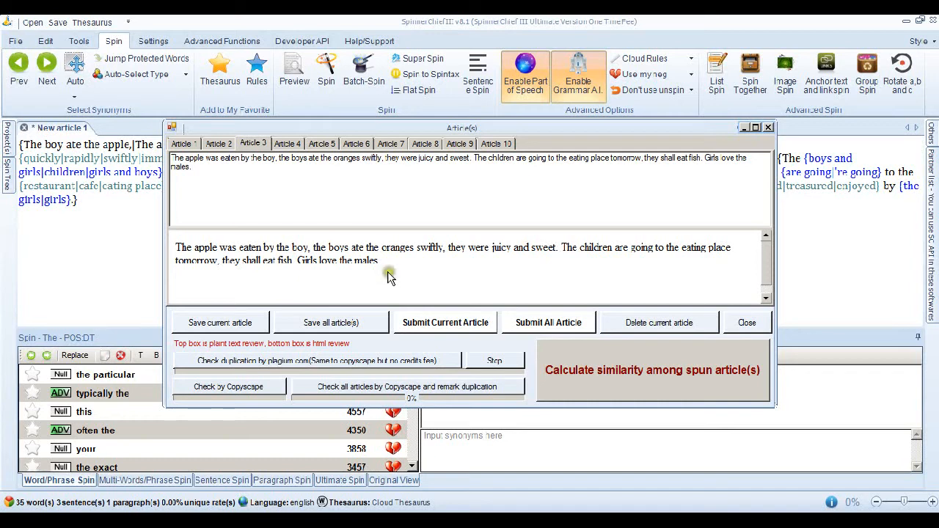